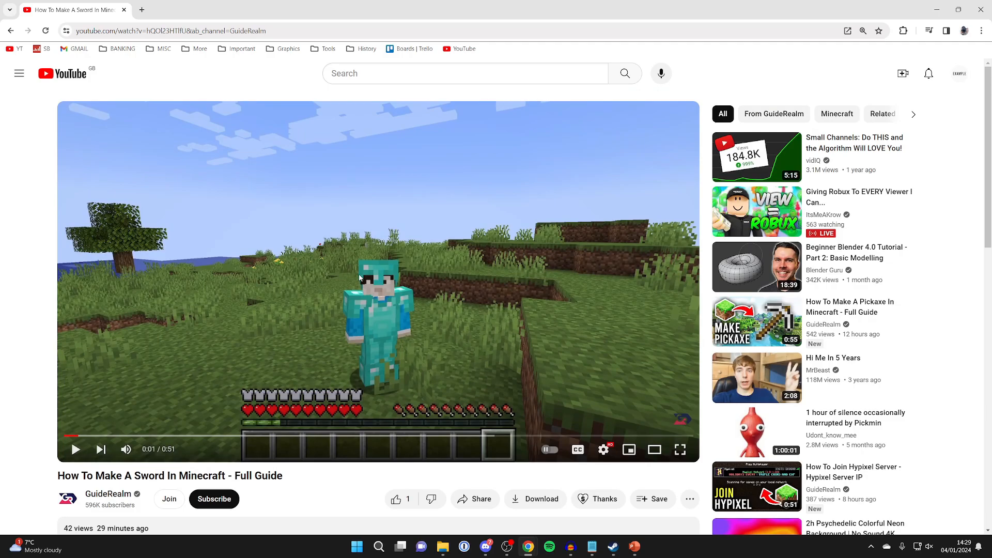
# - Bring up the YouTube embed code for the Minecraft sword video via Share > Embed
pyautogui.click(396, 499)
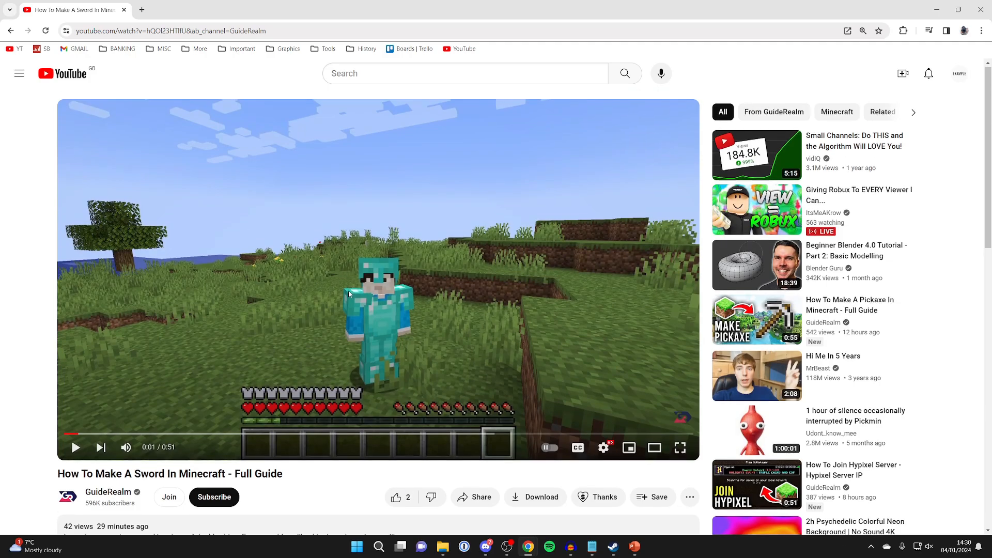
pyautogui.scroll(-3)
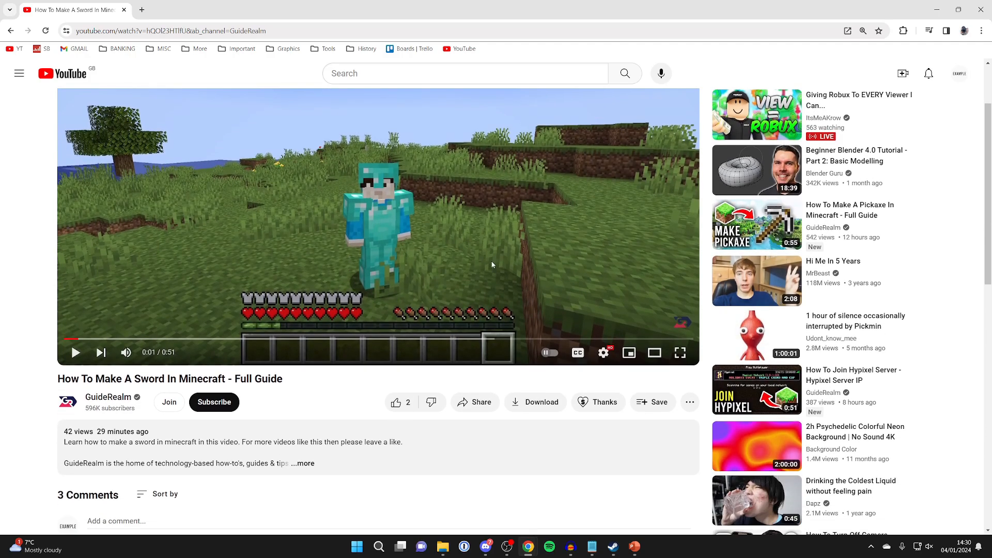
pyautogui.click(474, 402)
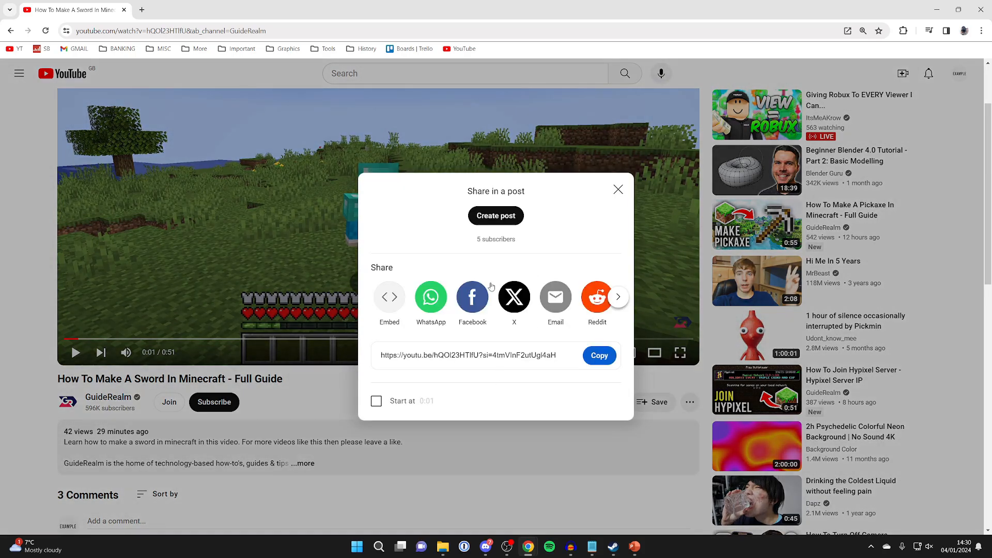
pyautogui.moveTo(392, 296)
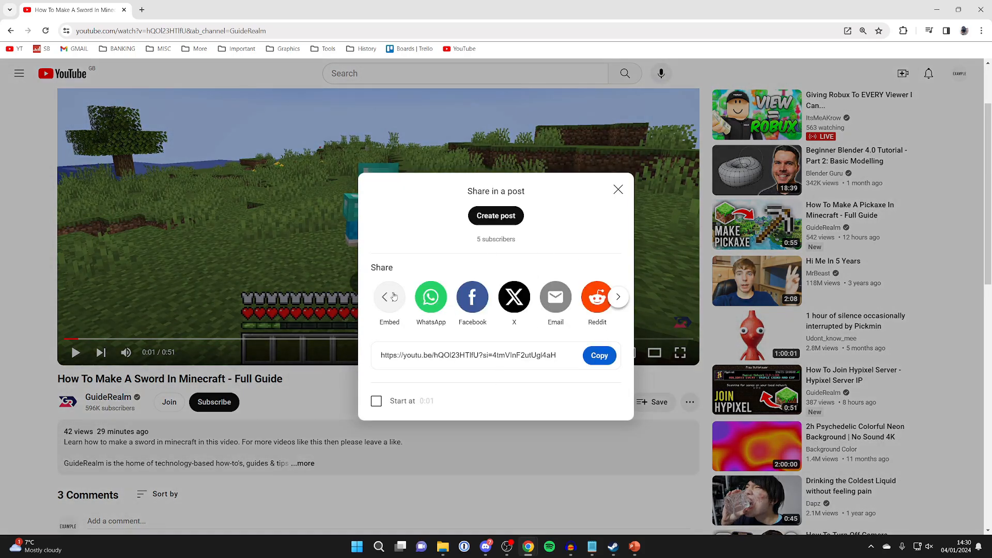
pyautogui.click(389, 297)
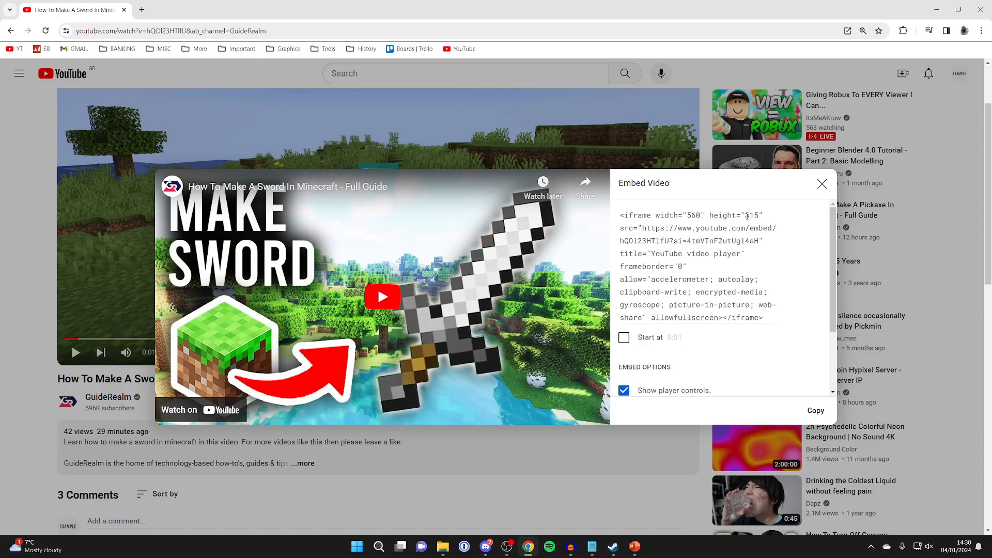
# - Select the full iframe embed code and copy it to the clipboard
pyautogui.tripleClick(696, 265)
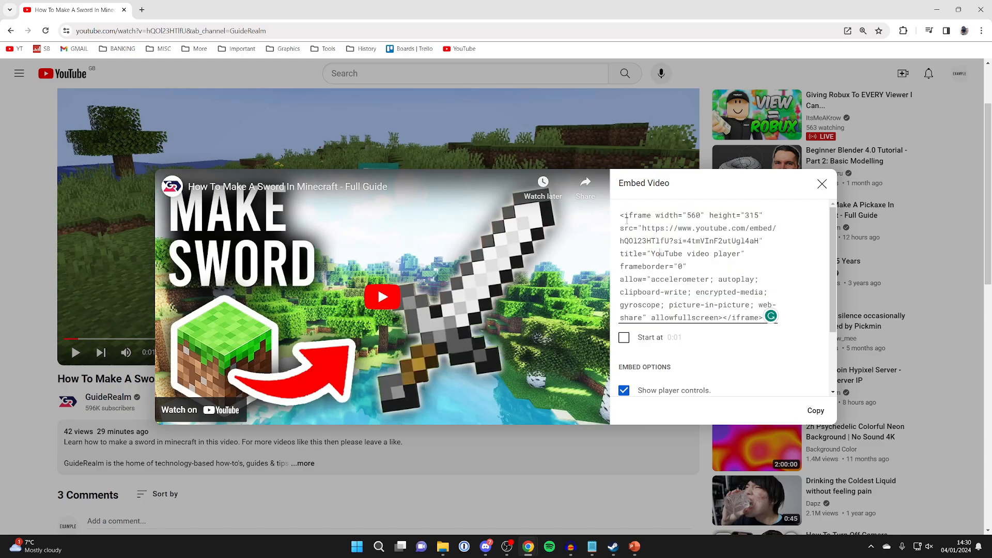
pyautogui.tripleClick(696, 266)
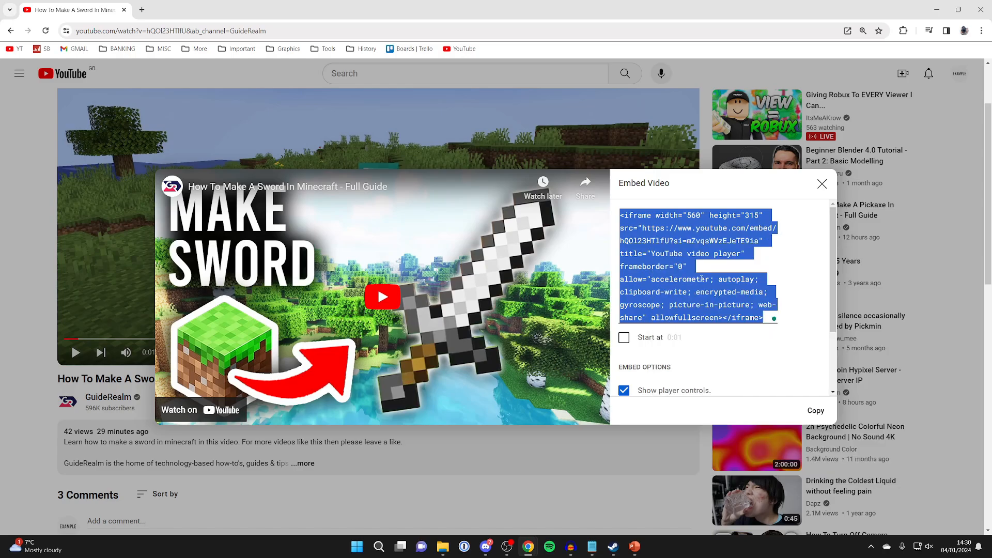
pyautogui.click(635, 546)
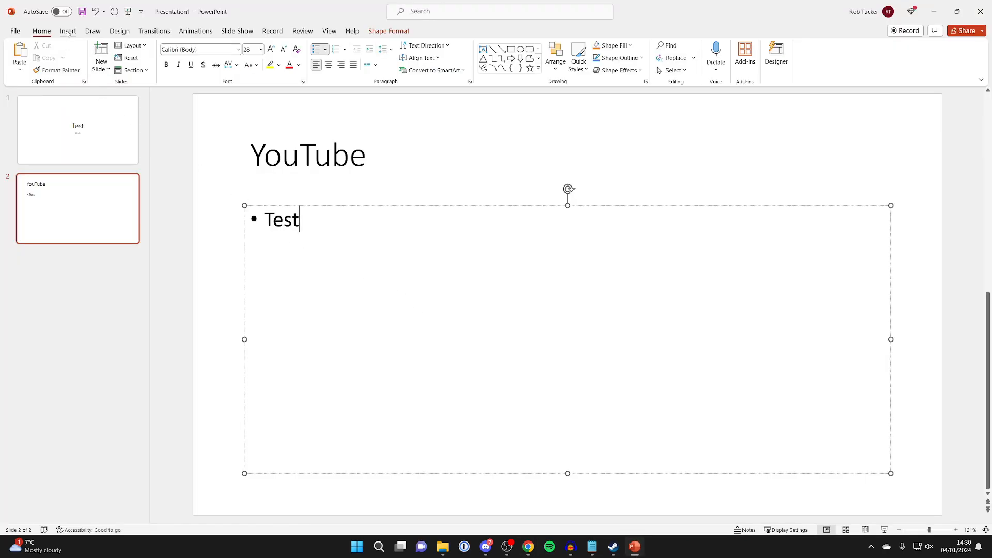
# - Reach the Online Videos address prompt from the Insert ribbon's Video menu
pyautogui.click(68, 30)
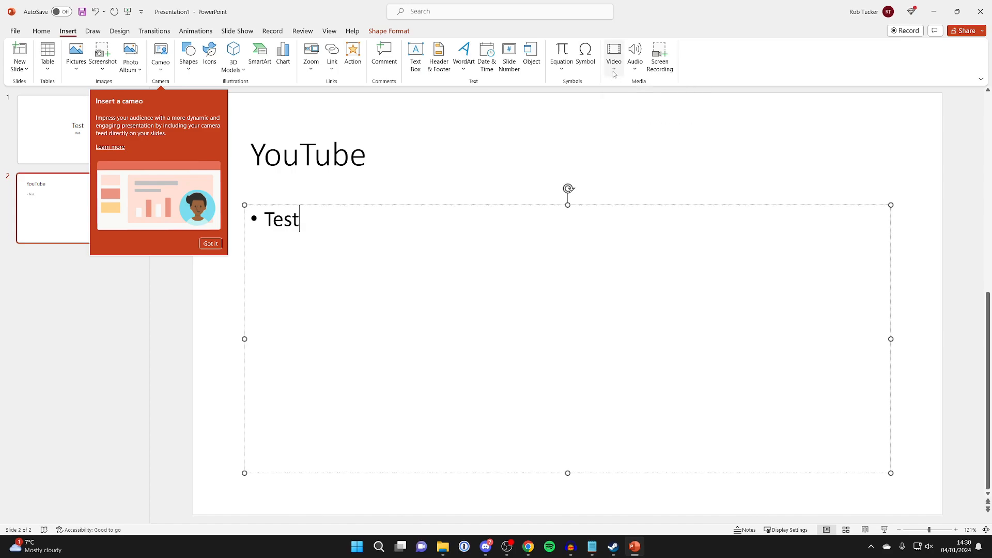
pyautogui.click(612, 54)
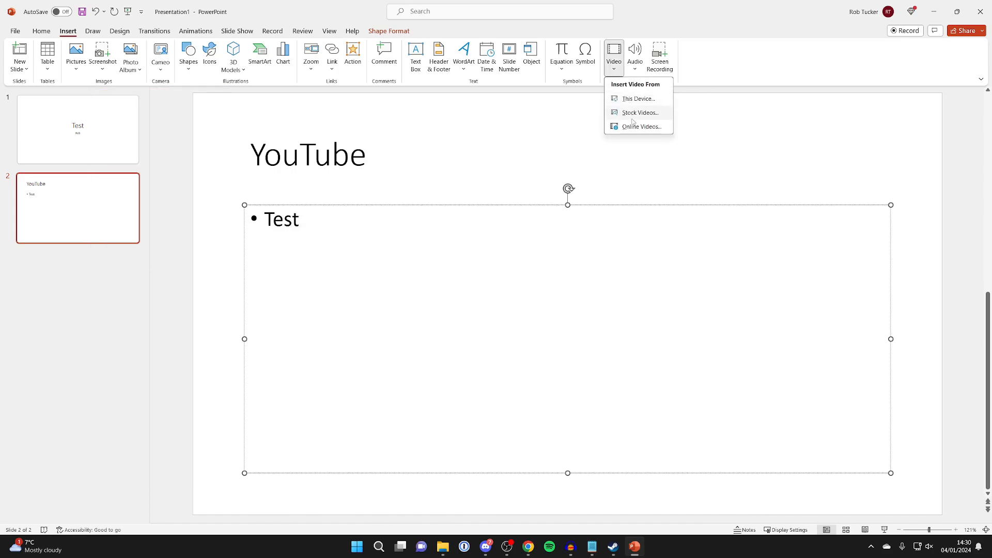
pyautogui.click(641, 126)
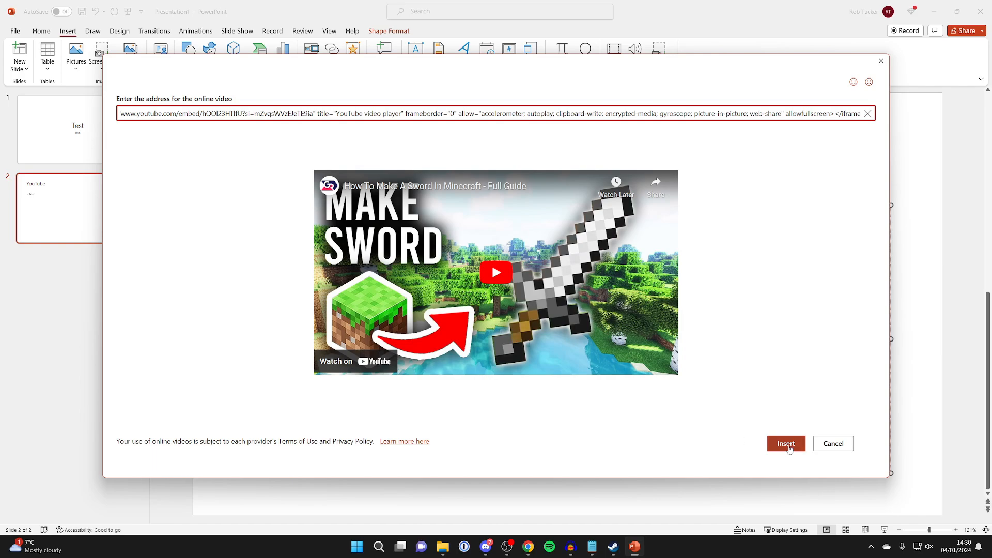
# - Insert the pasted sword video embed code onto the 'YouTube' slide
pyautogui.click(785, 443)
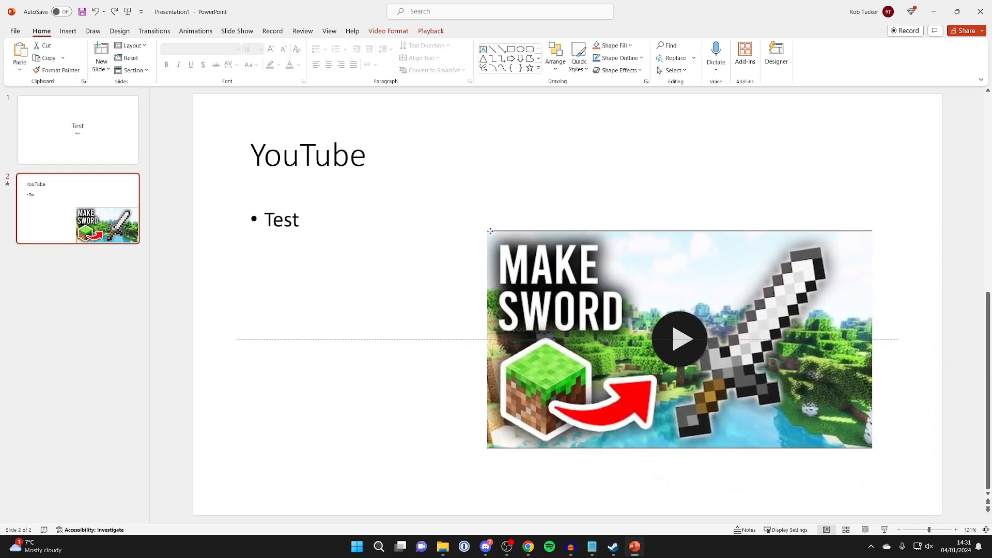
# - Place the sword video in the slide's lower right and start it playing
pyautogui.click(398, 253)
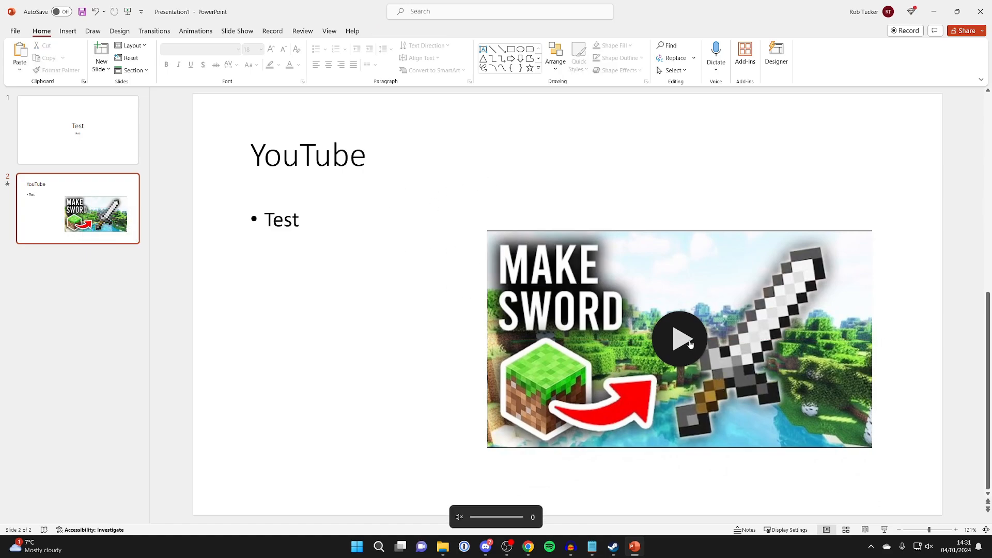
pyautogui.click(679, 338)
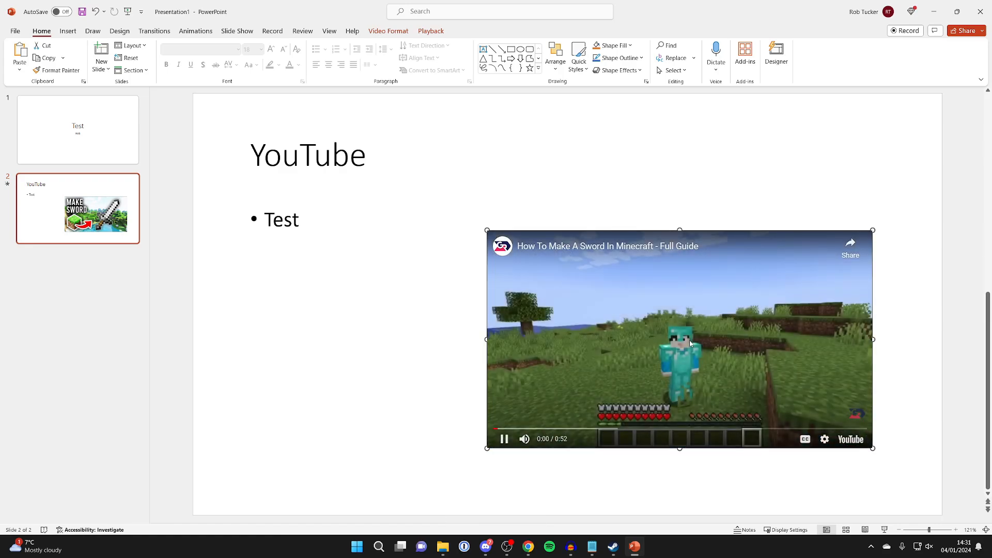